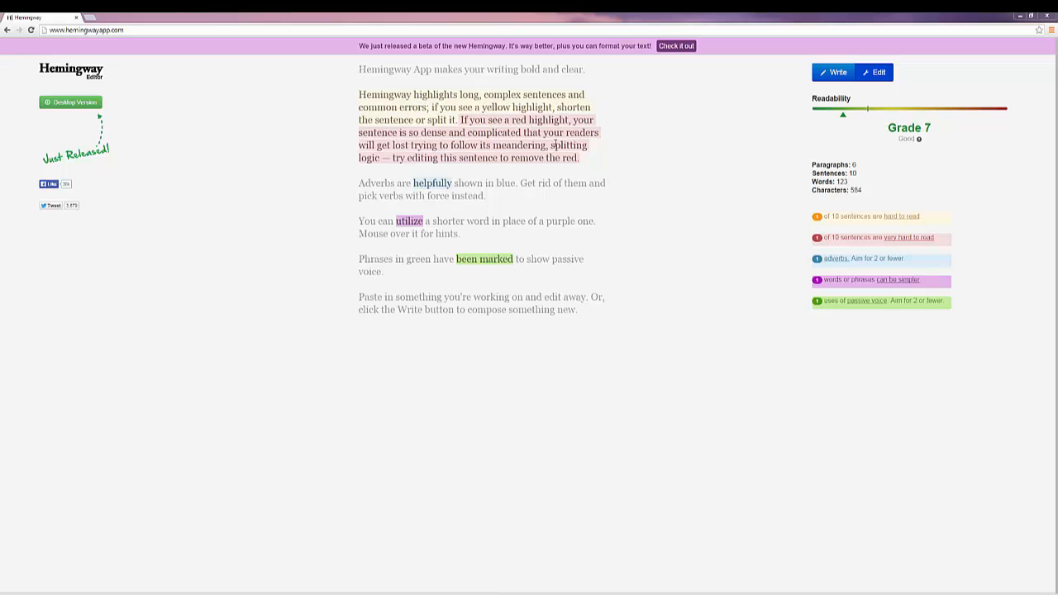
mouse_move(711, 111)
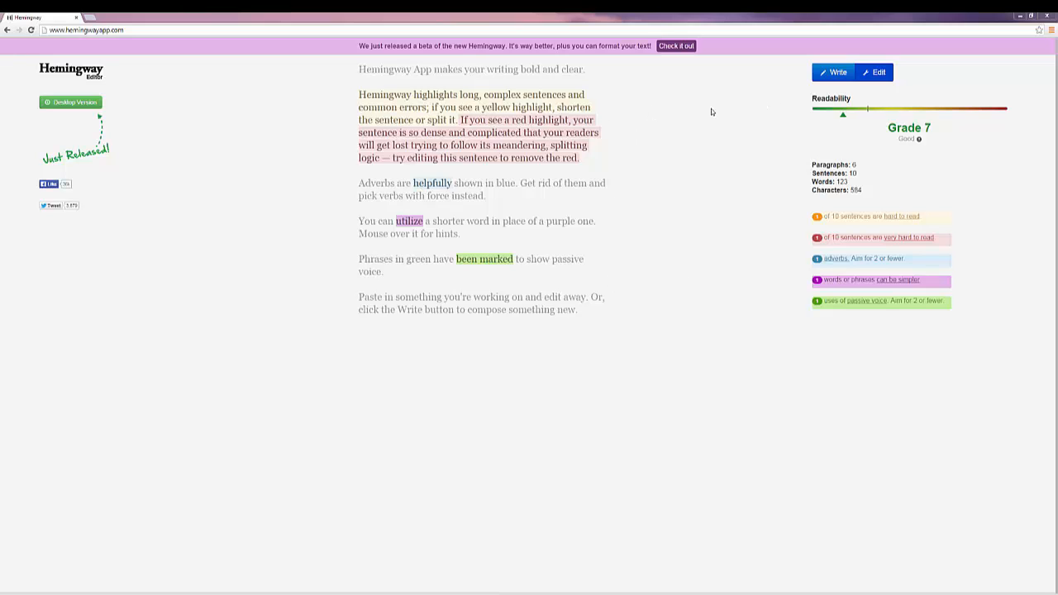
mouse_move(519, 108)
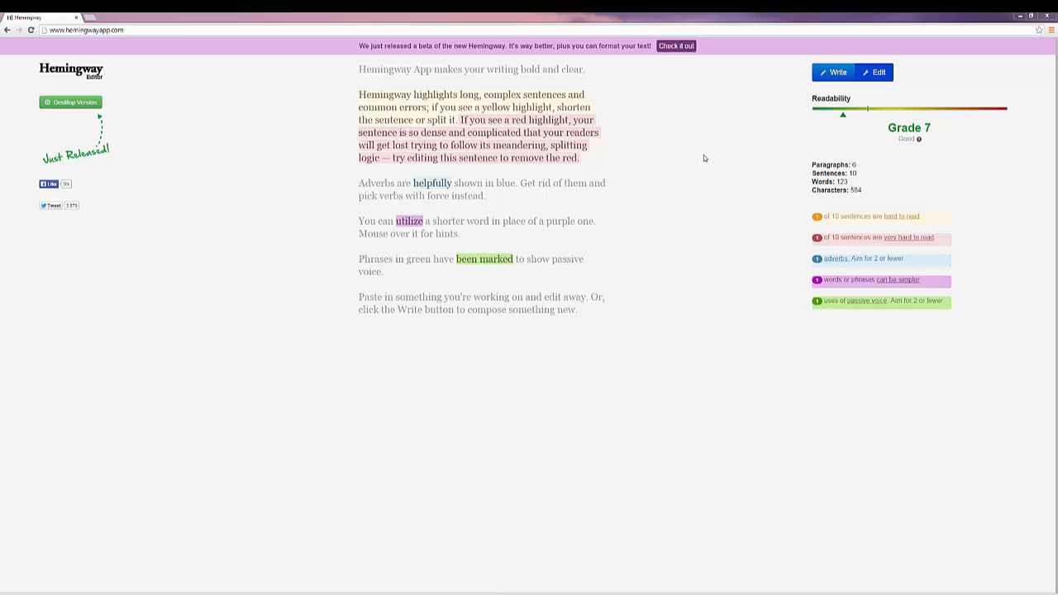
mouse_move(772, 133)
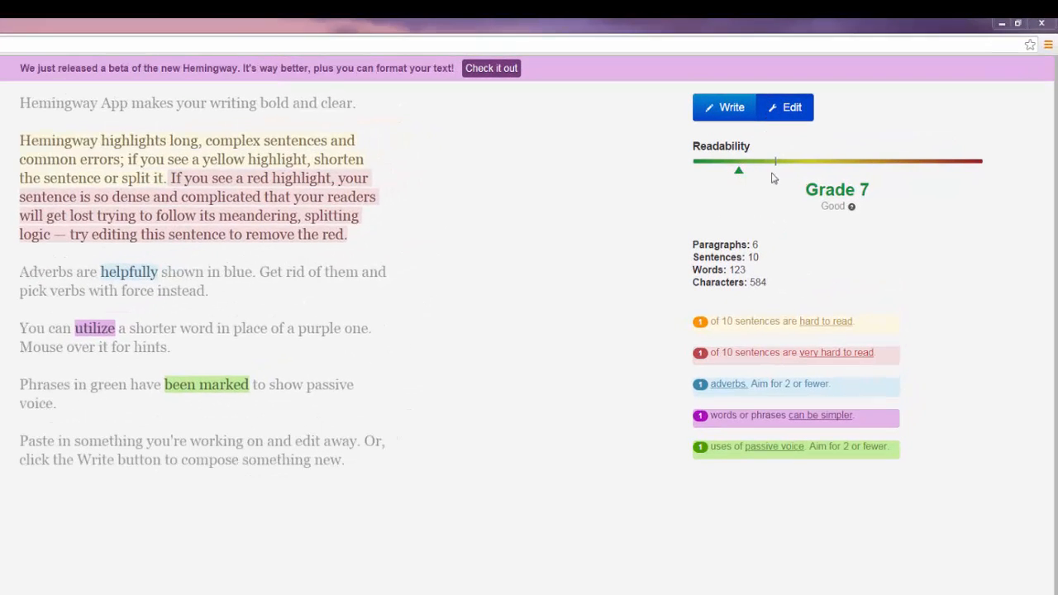
mouse_move(748, 244)
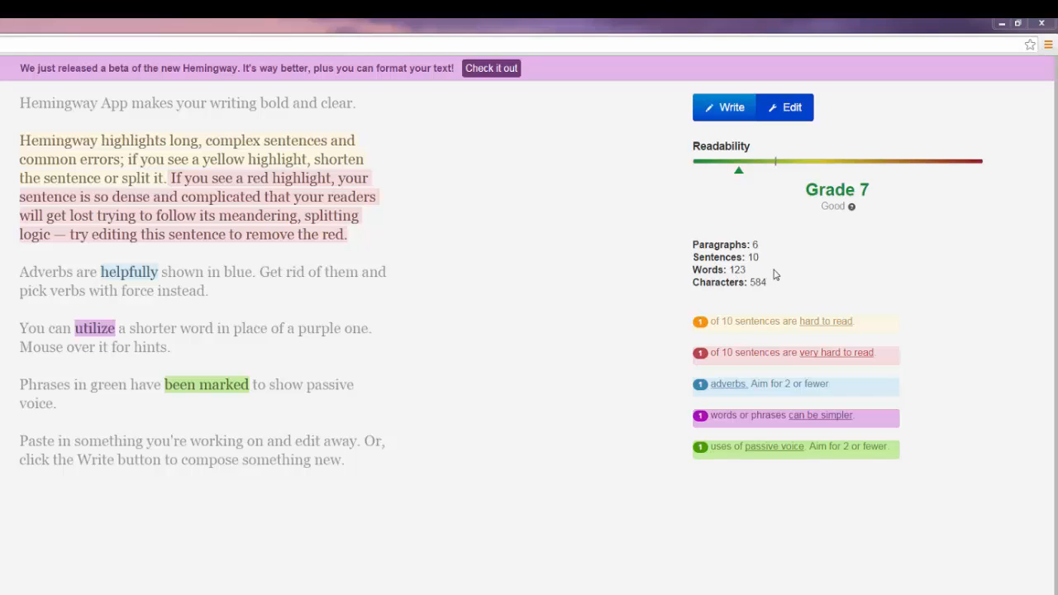
mouse_move(801, 307)
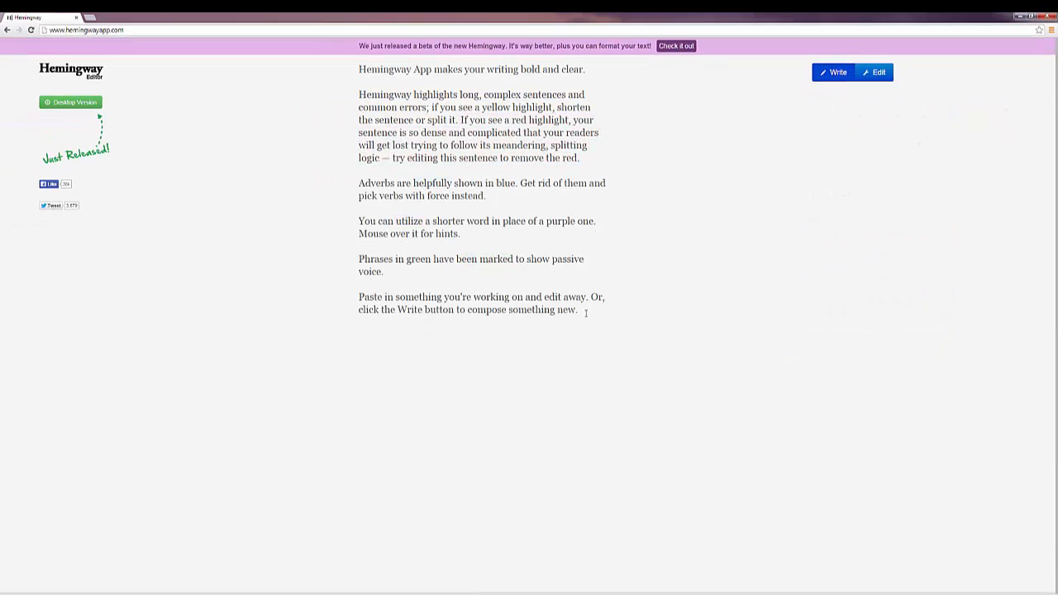
Select the sample text so the Northanger Abbey passage about Catherine Morland replaces it.
left_click_drag(409, 93, 578, 310)
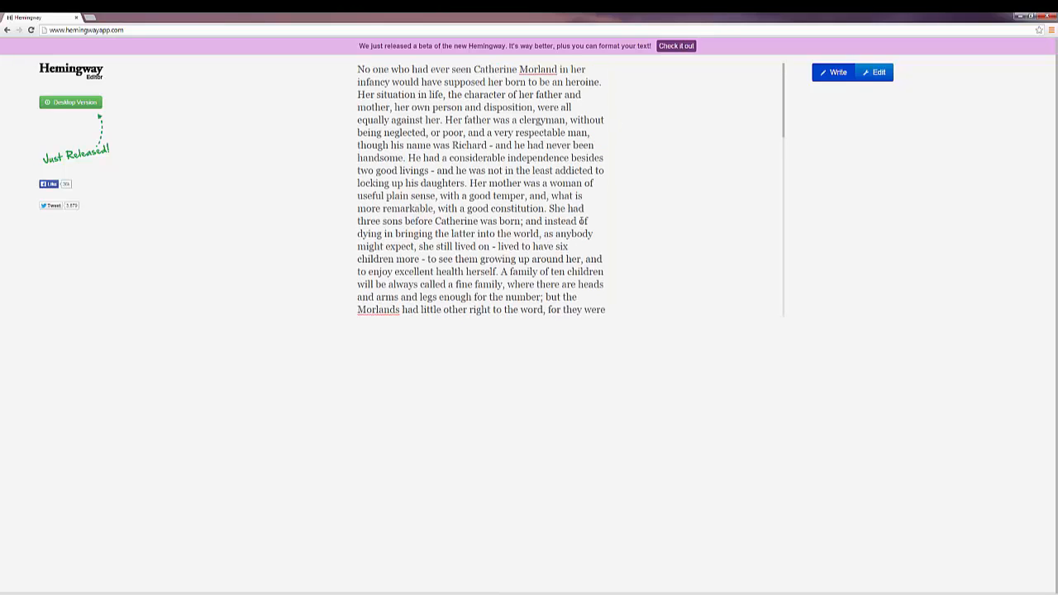
mouse_move(641, 196)
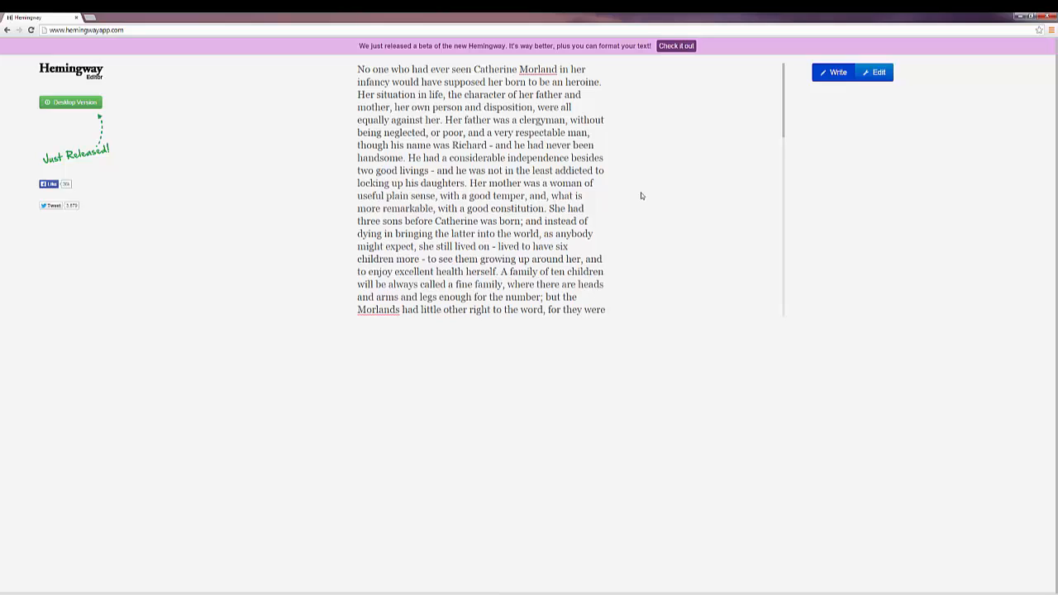
mouse_move(762, 76)
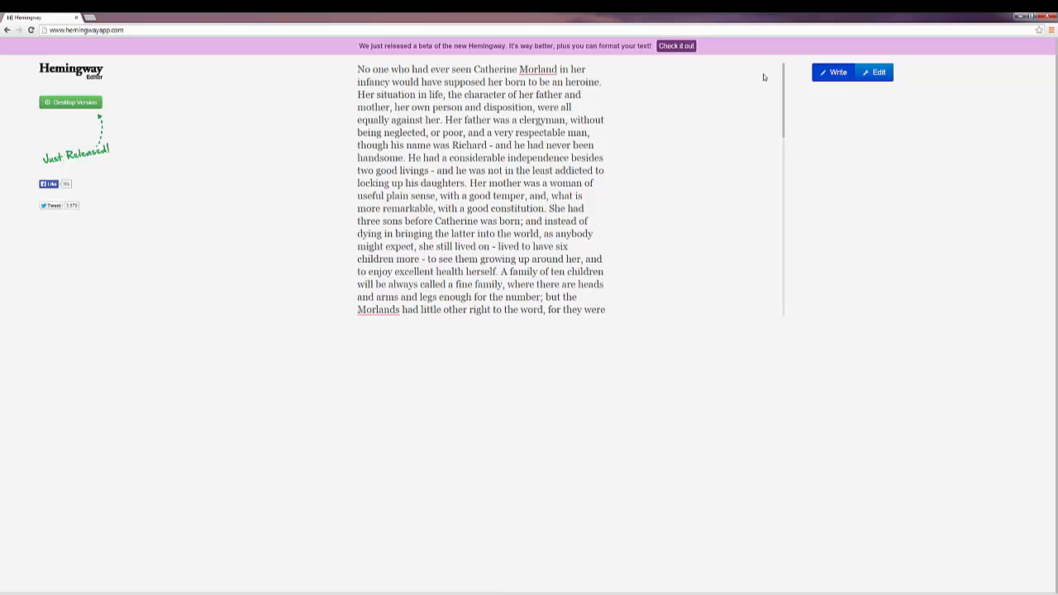
mouse_move(836, 77)
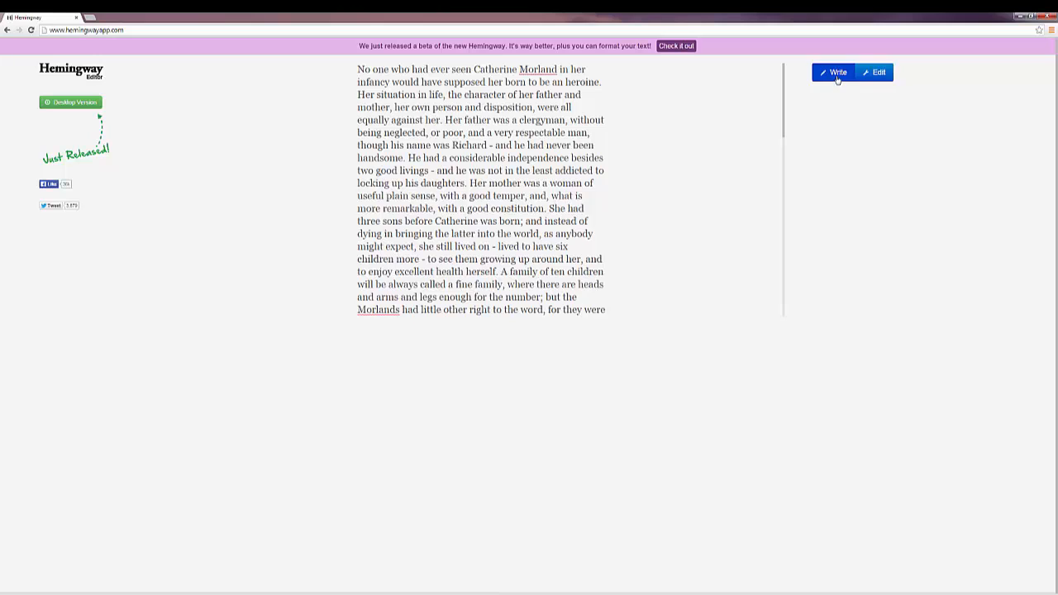
Switch to Edit mode so the pasted passage is highlighted and rated Grade 16.
left_click(872, 72)
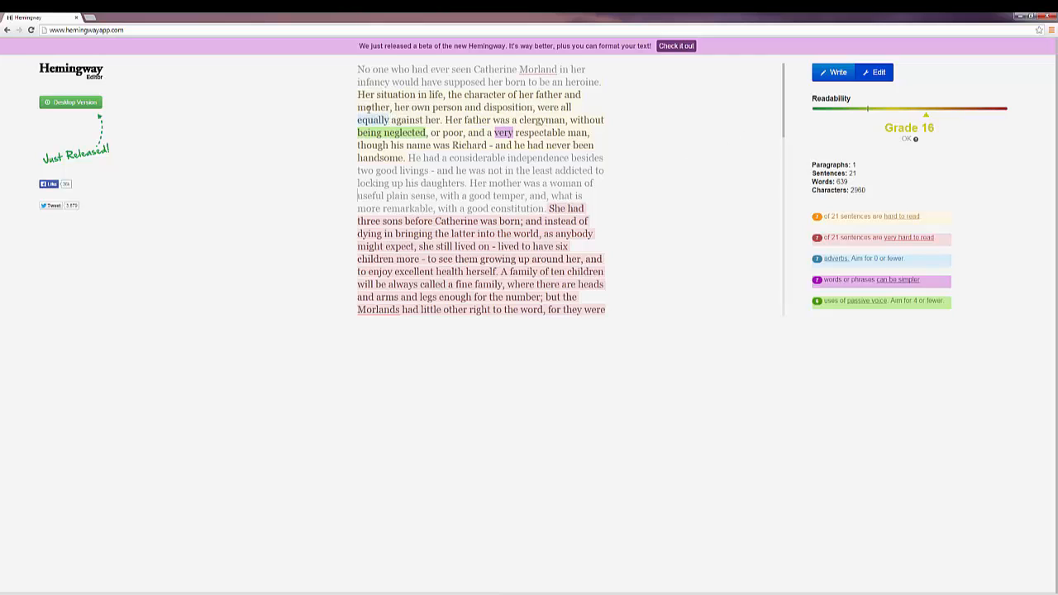
mouse_move(662, 186)
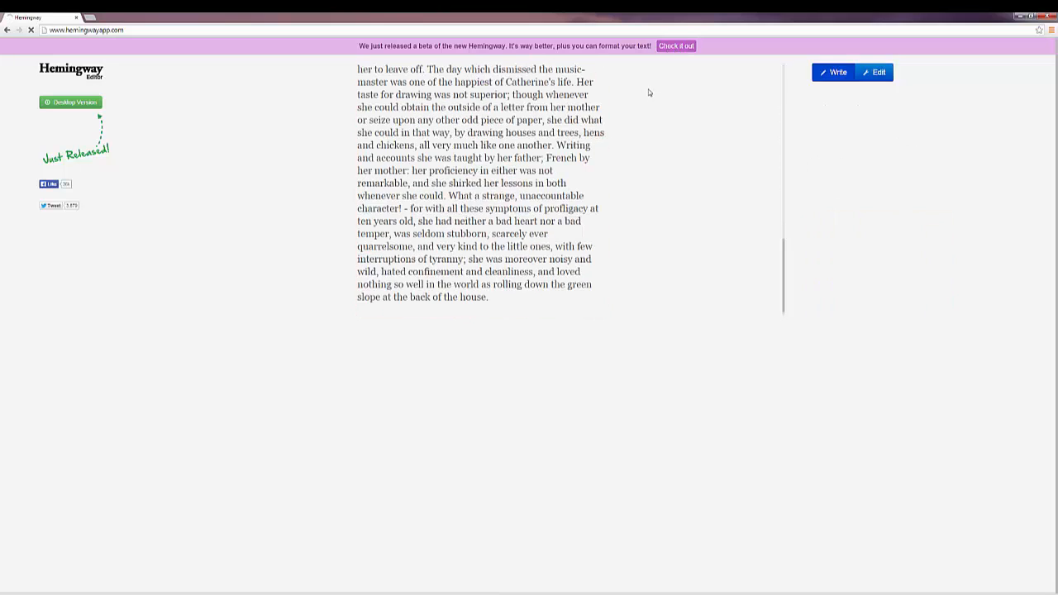
Open the beta editor from the purple 'Check it out' banner, showing its Grade 6 sample.
left_click(677, 45)
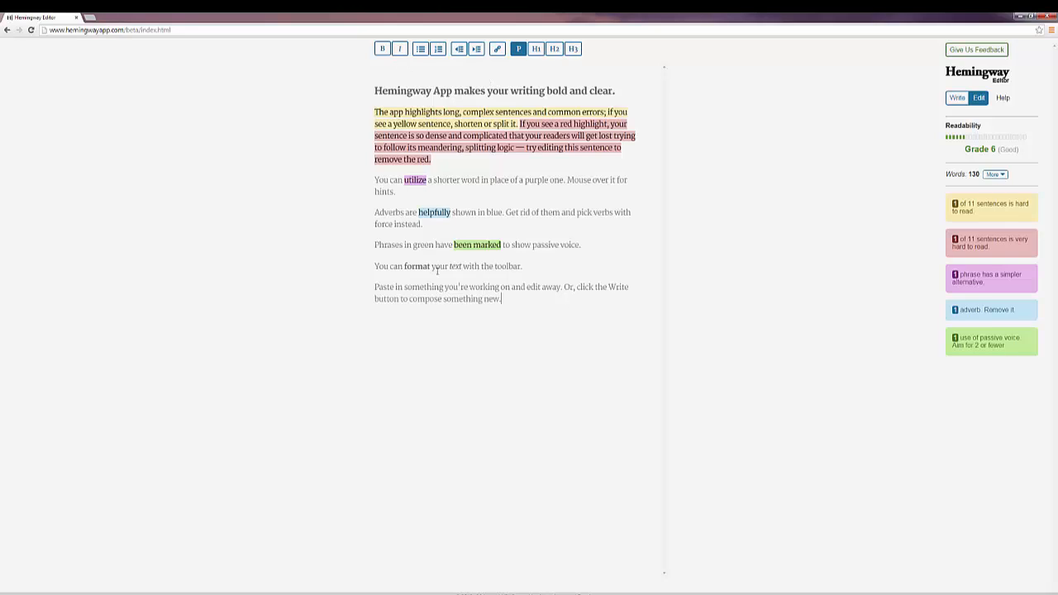
left_click(382, 48)
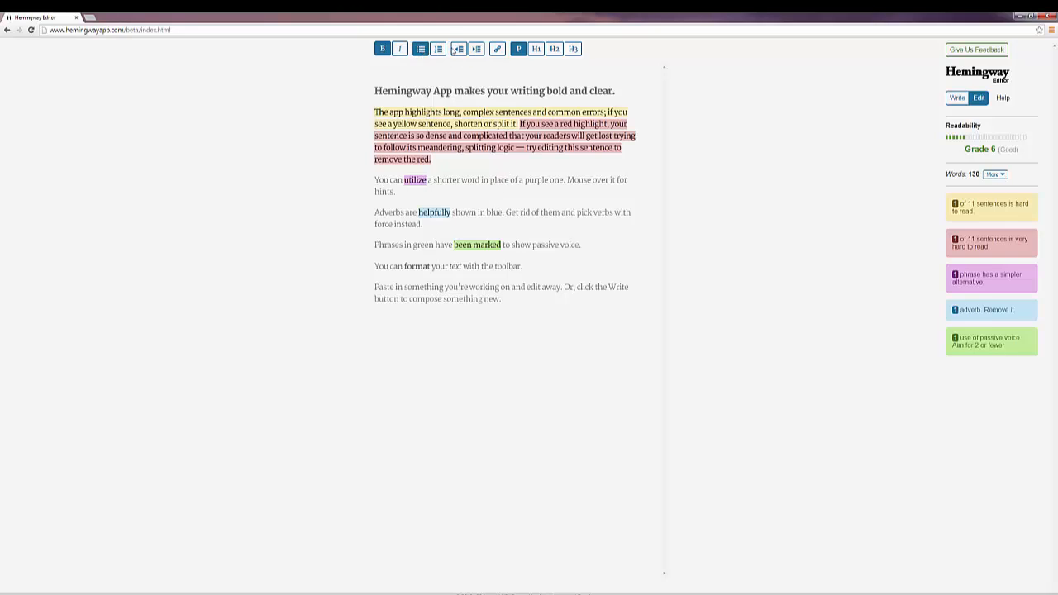
mouse_move(460, 48)
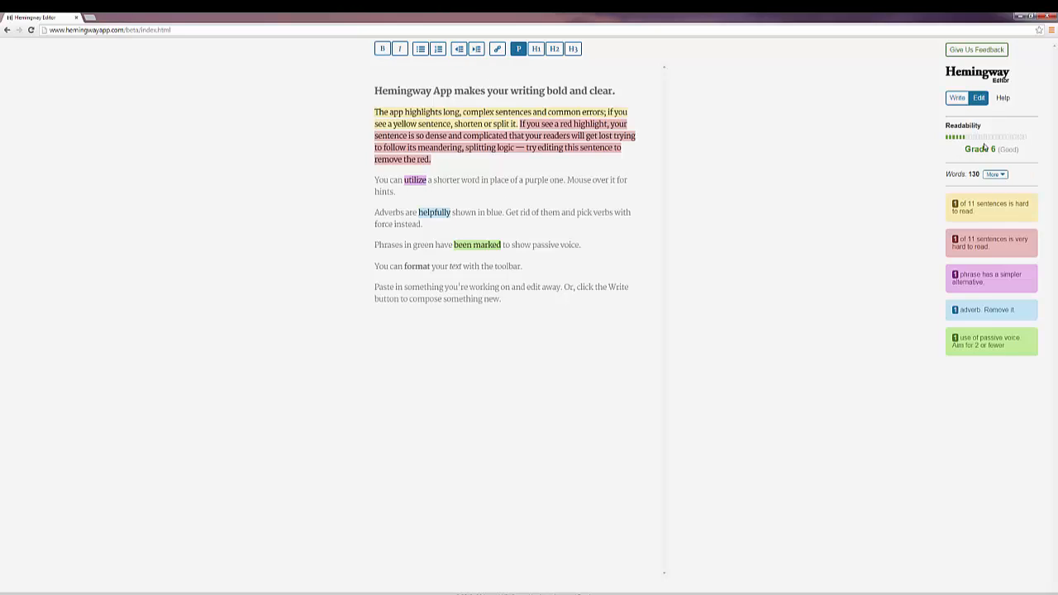
Expand the More statistics beside the word count: 7 paragraphs, 724 characters, 31-second read.
left_click(996, 174)
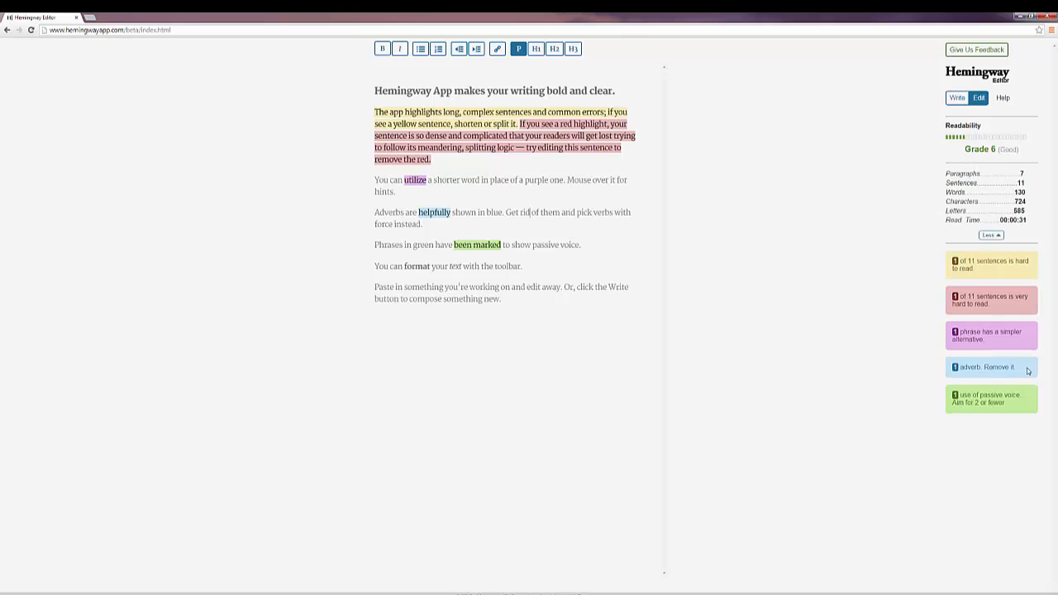
mouse_move(561, 328)
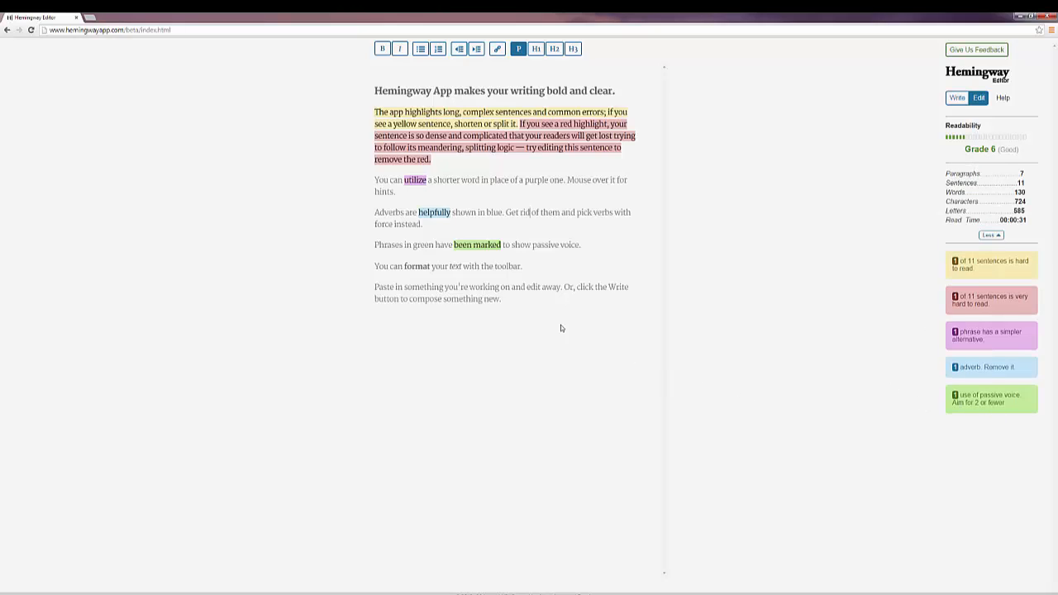
mouse_move(501, 321)
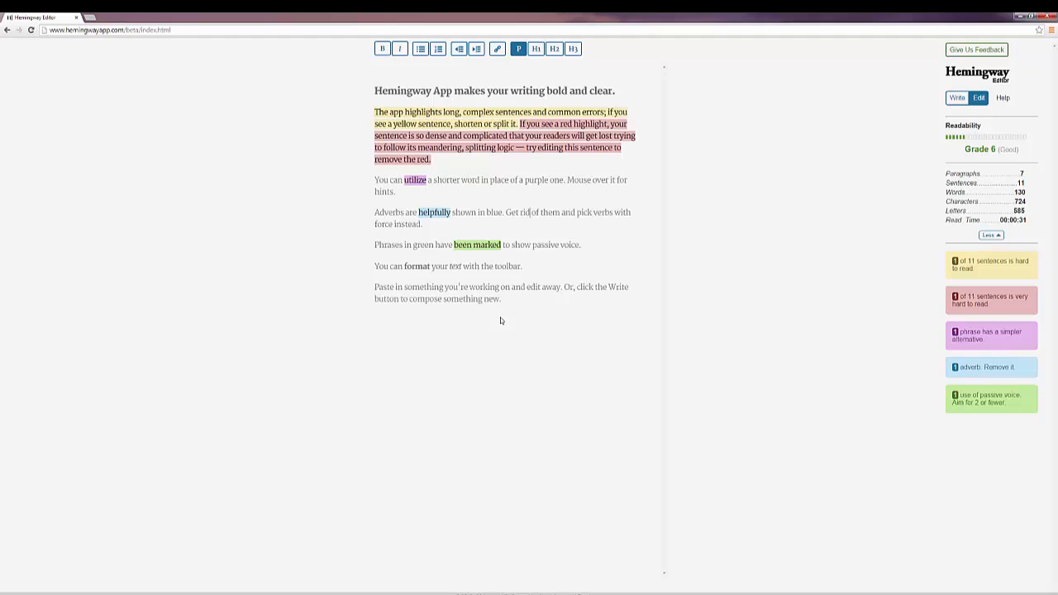
mouse_move(492, 326)
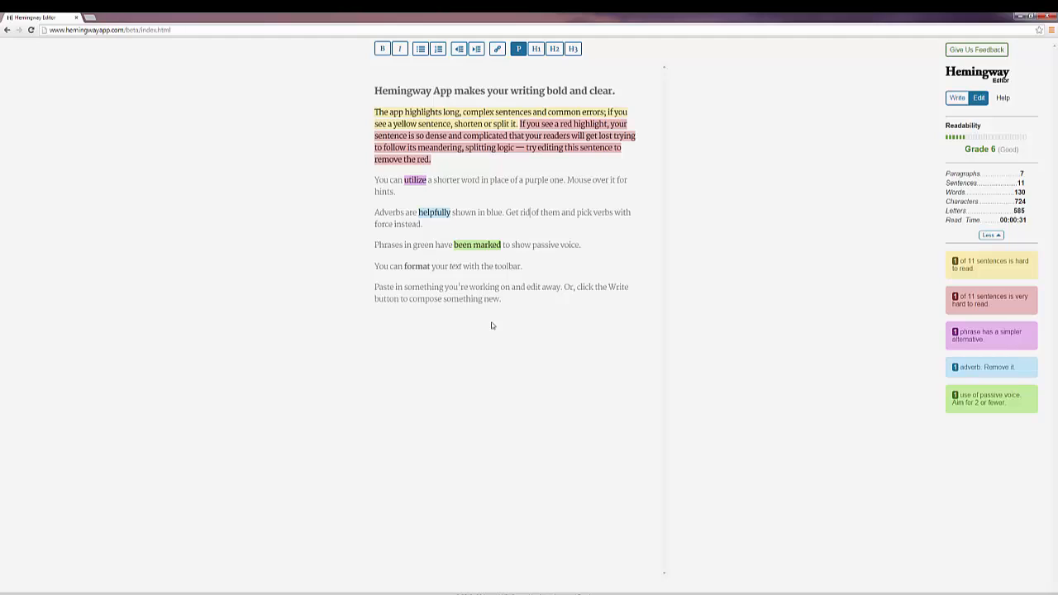
mouse_move(462, 333)
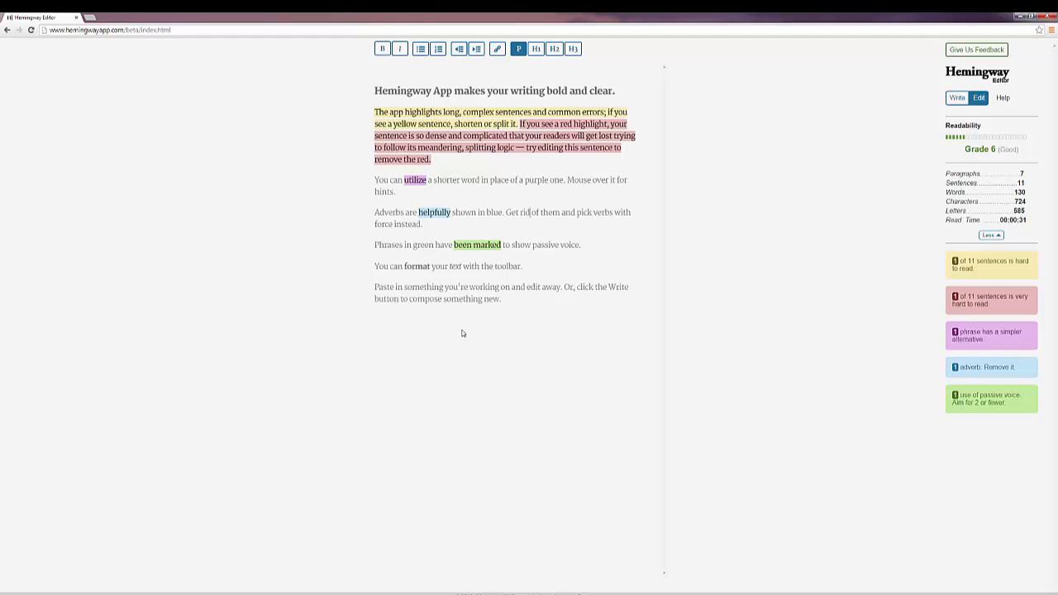
mouse_move(217, 592)
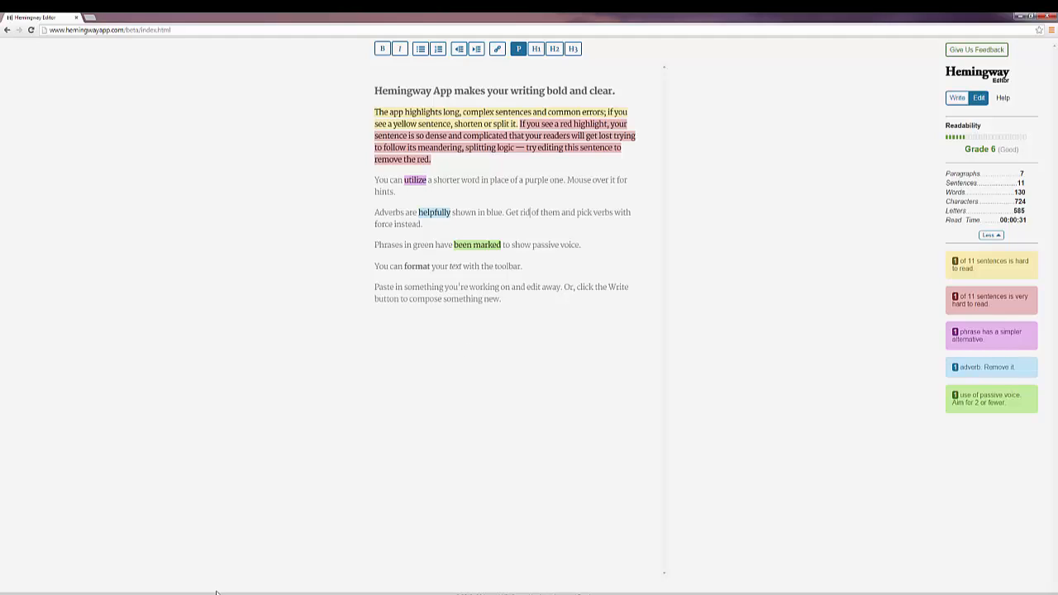